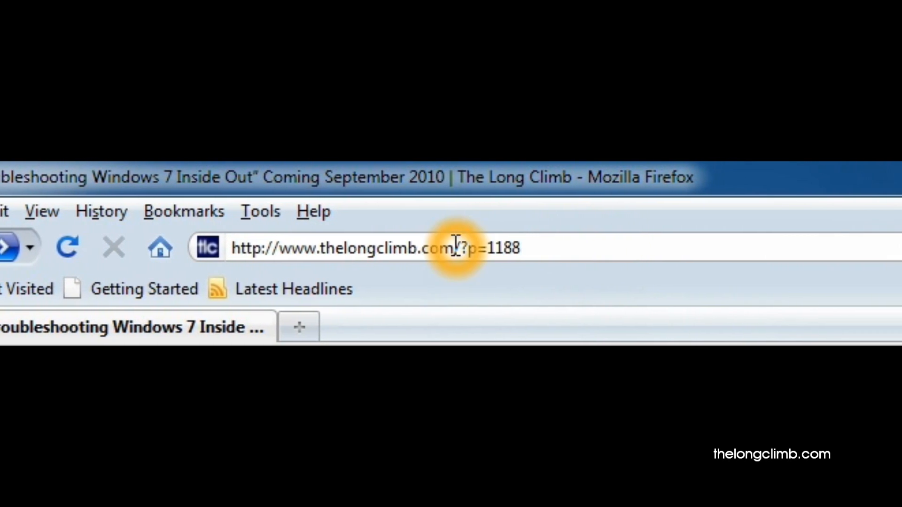
Select the blog article's address, then view the Amazon.co.uk page's security report.
double_click(328, 247)
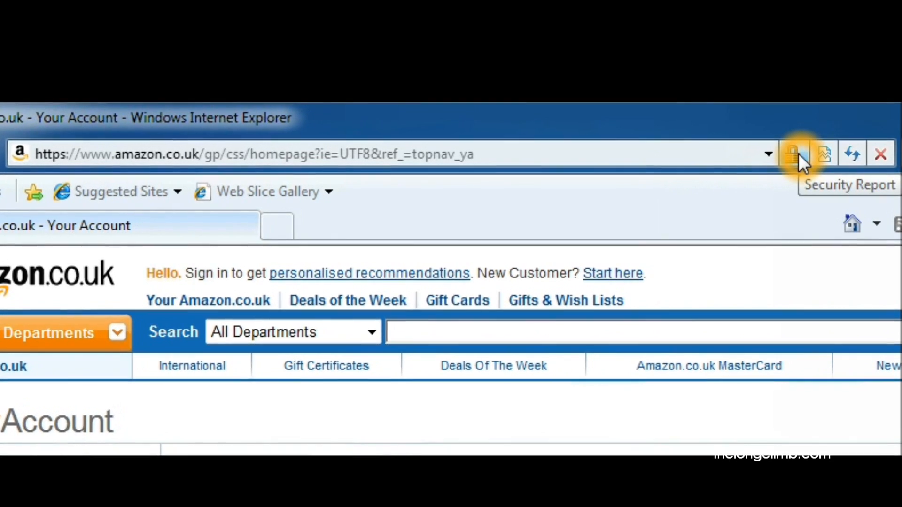
click(793, 154)
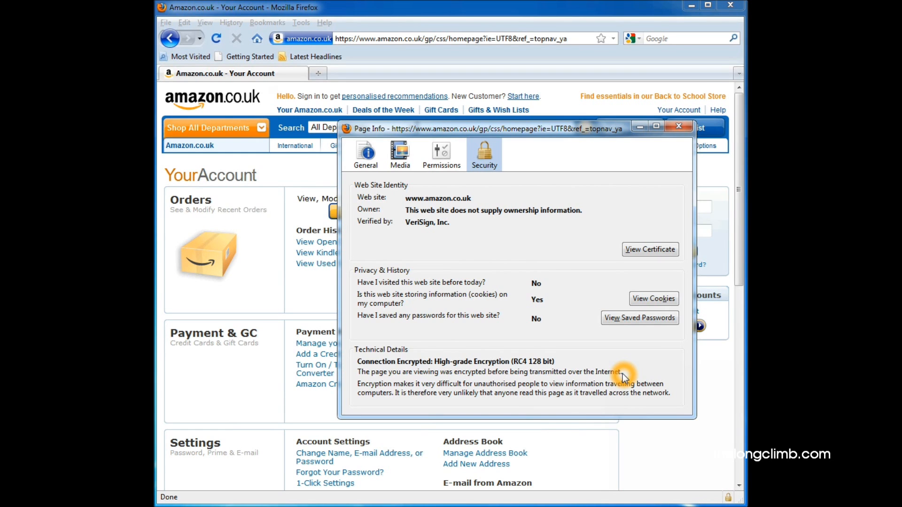
Close Page Info and show amazon.co.uk's VeriSign-verified, encrypted identity popup.
click(678, 126)
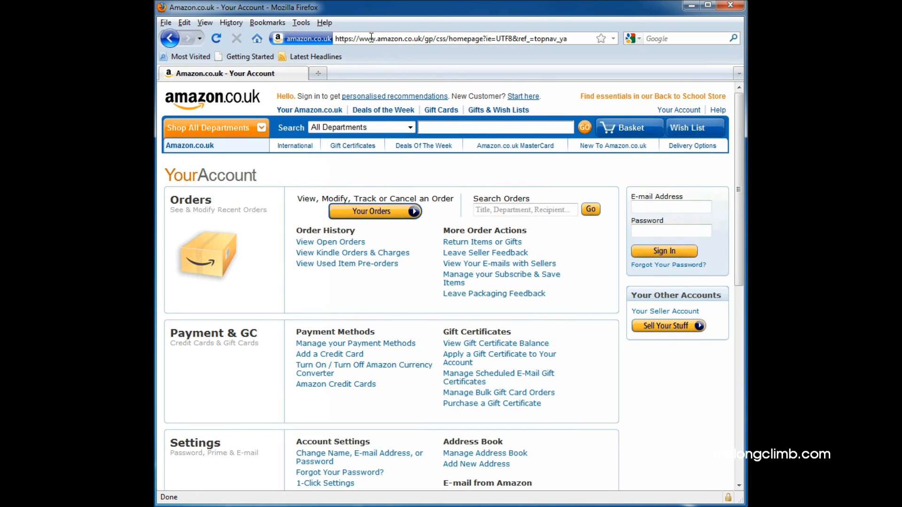
click(305, 39)
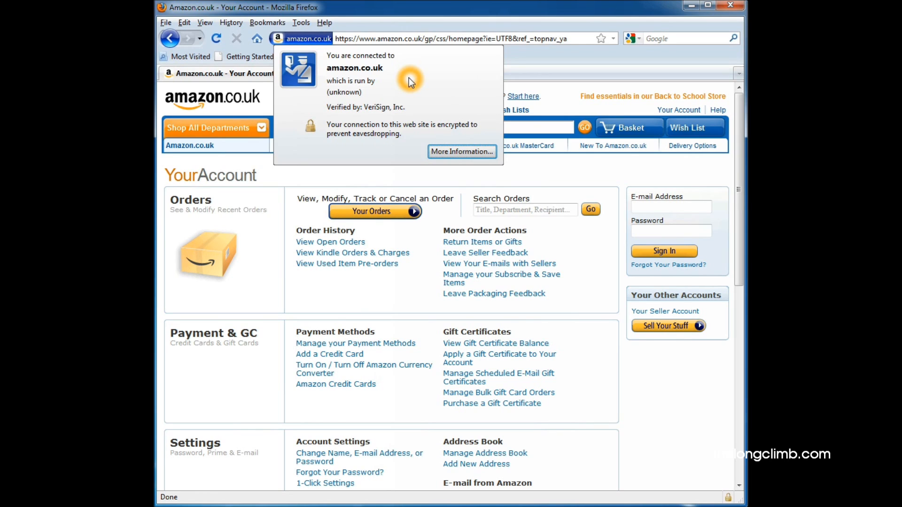
mouse_move(532, 70)
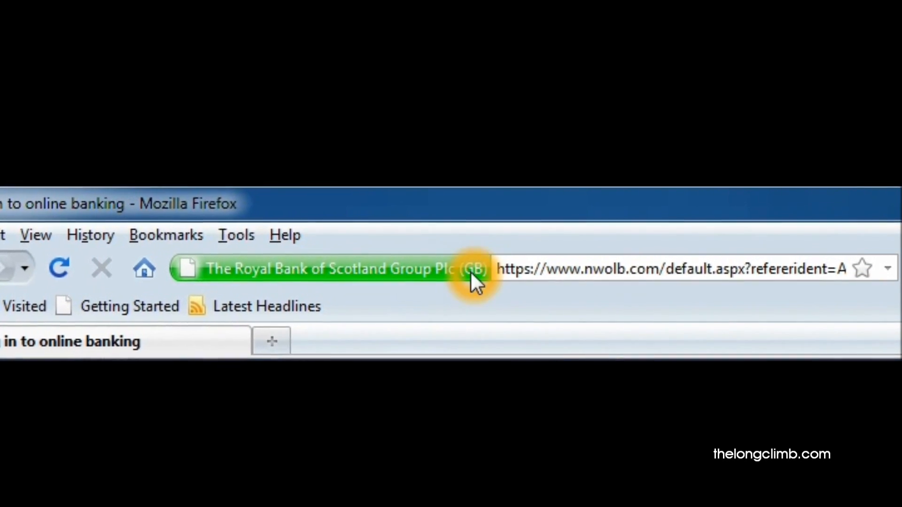
mouse_move(420, 275)
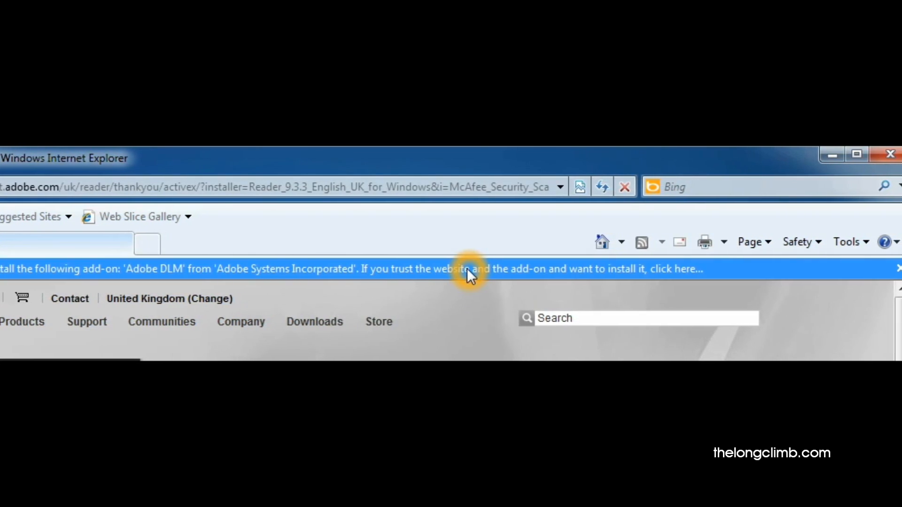
Show the options on the Adobe DLM add-on warning bar.
click(469, 268)
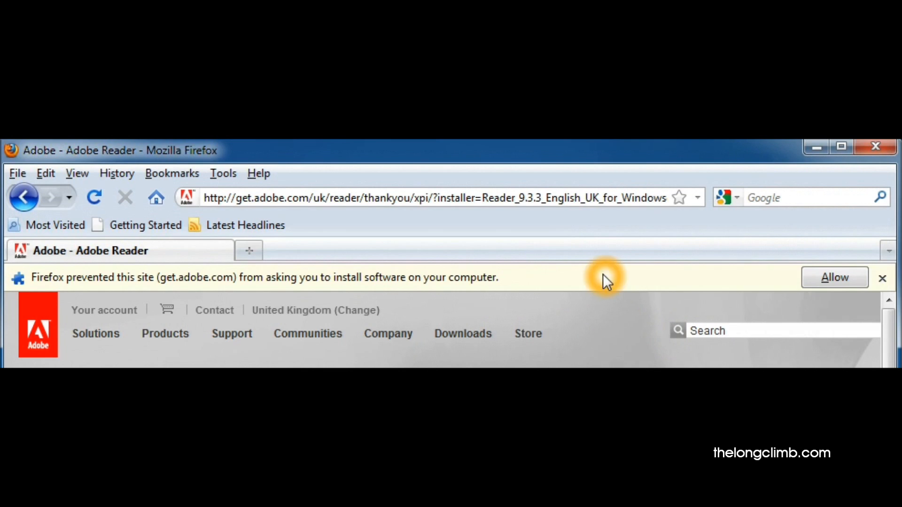
mouse_move(575, 291)
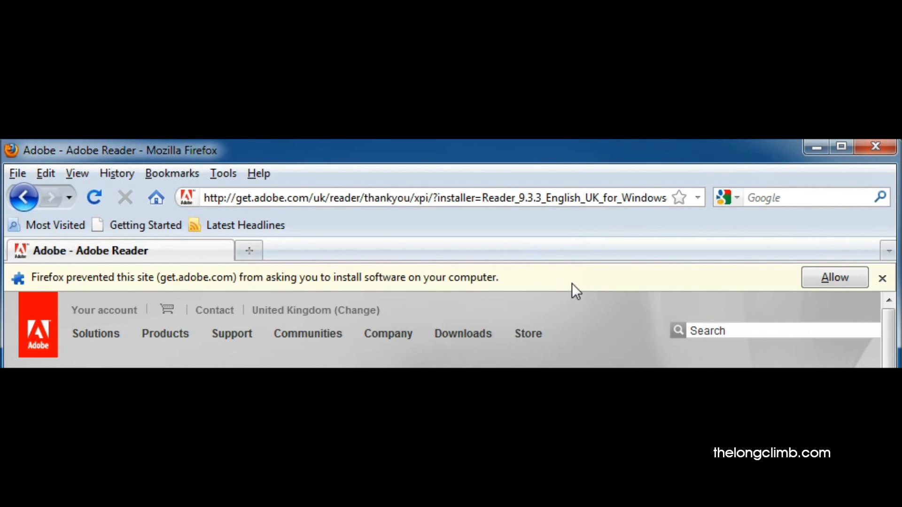
mouse_move(717, 287)
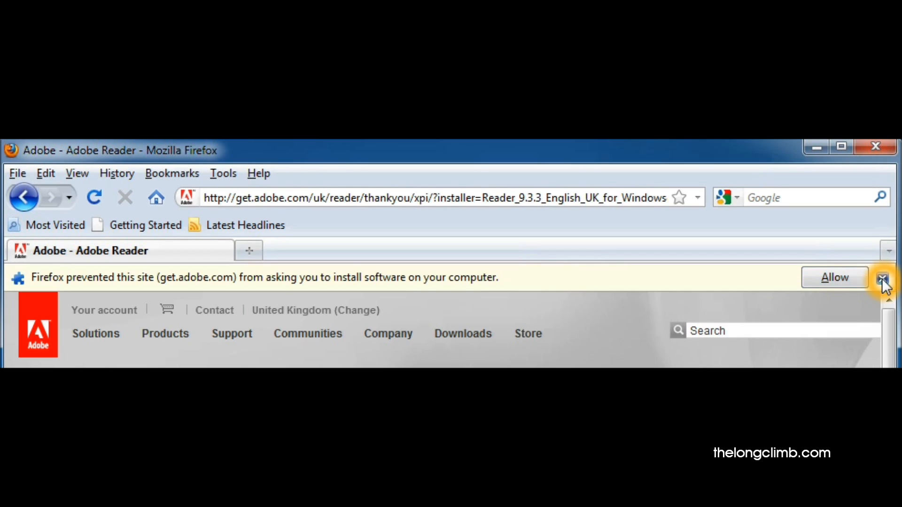
Close Firefox's bar saying get.adobe.com was prevented from installing software.
click(884, 277)
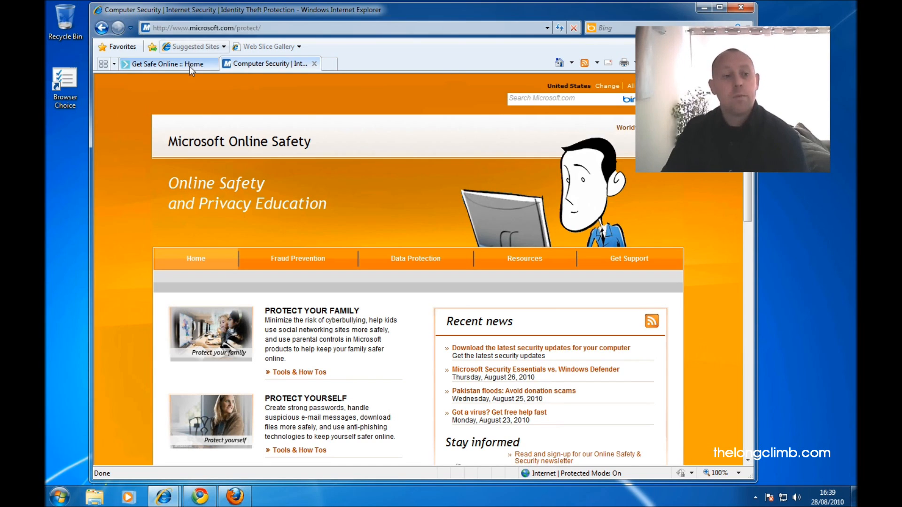
Switch to the 'Get Safe Online :: Home' tab.
click(167, 64)
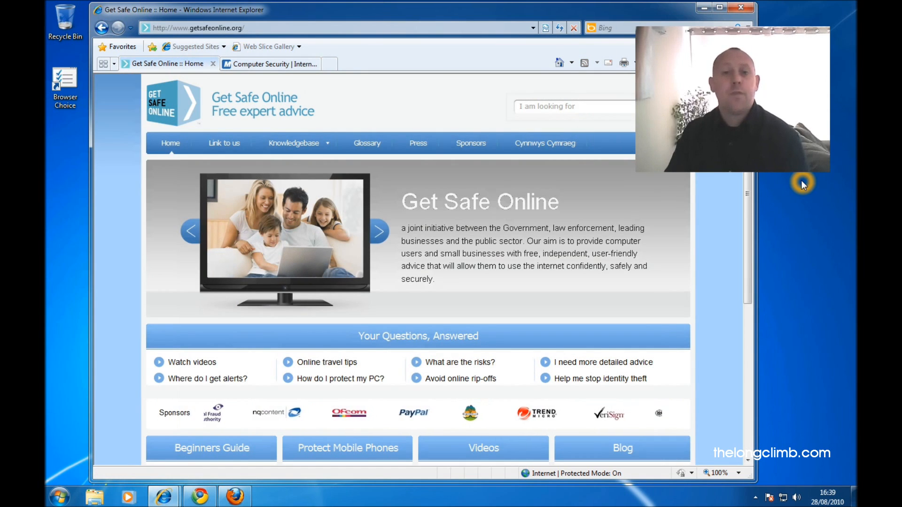